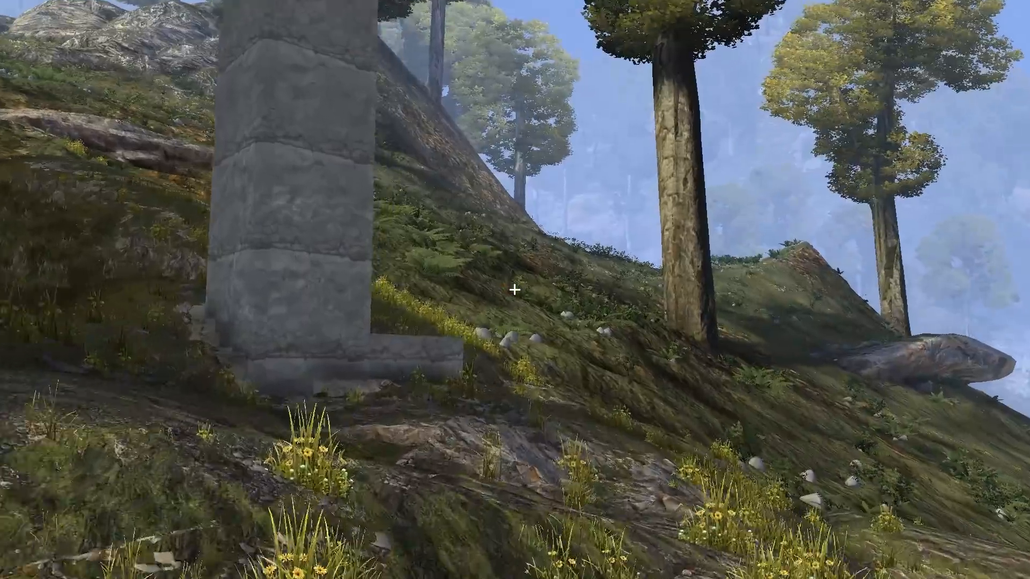
pyautogui.moveTo(515, 289)
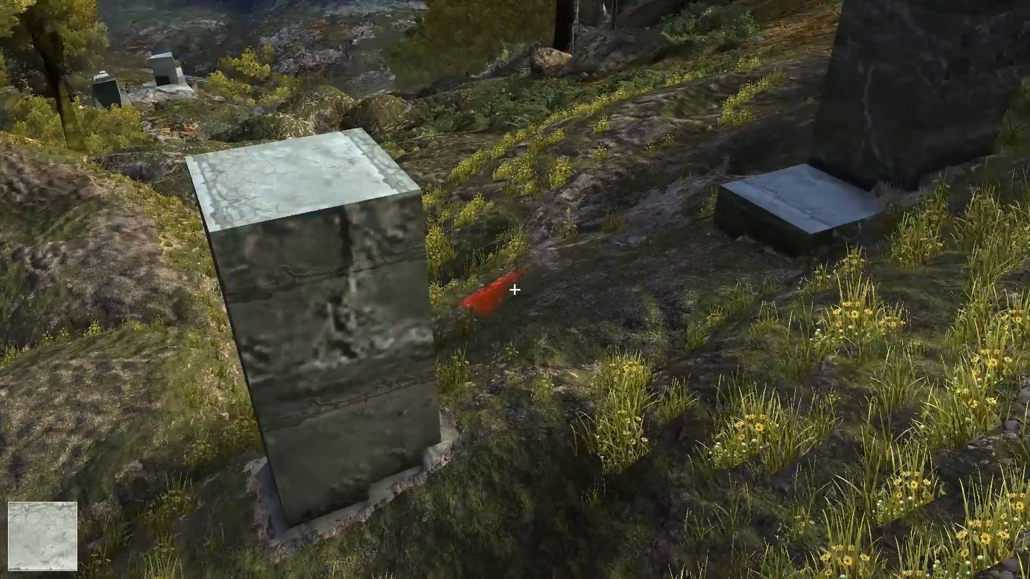
pyautogui.moveTo(515, 289)
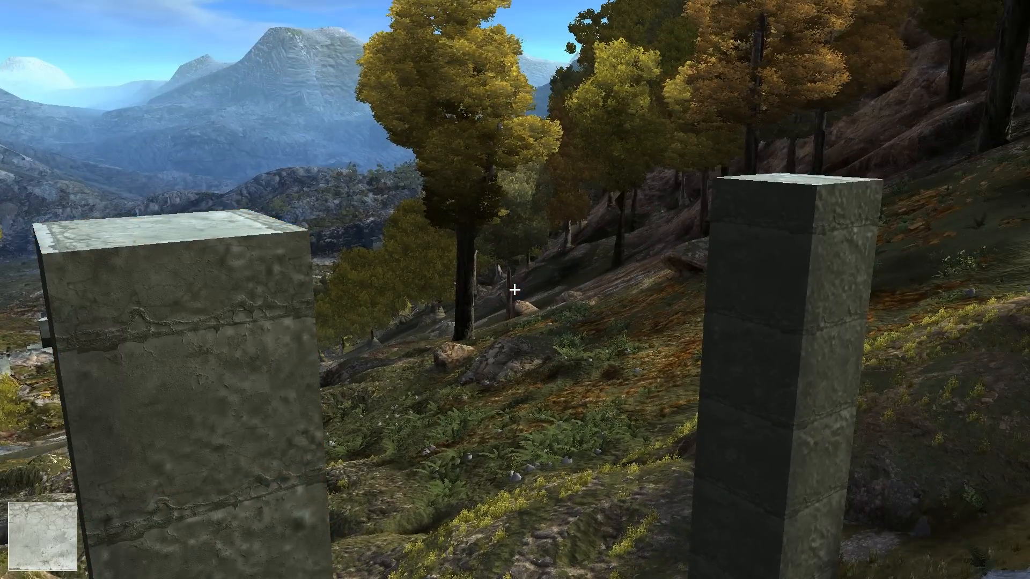
pyautogui.moveTo(515, 289)
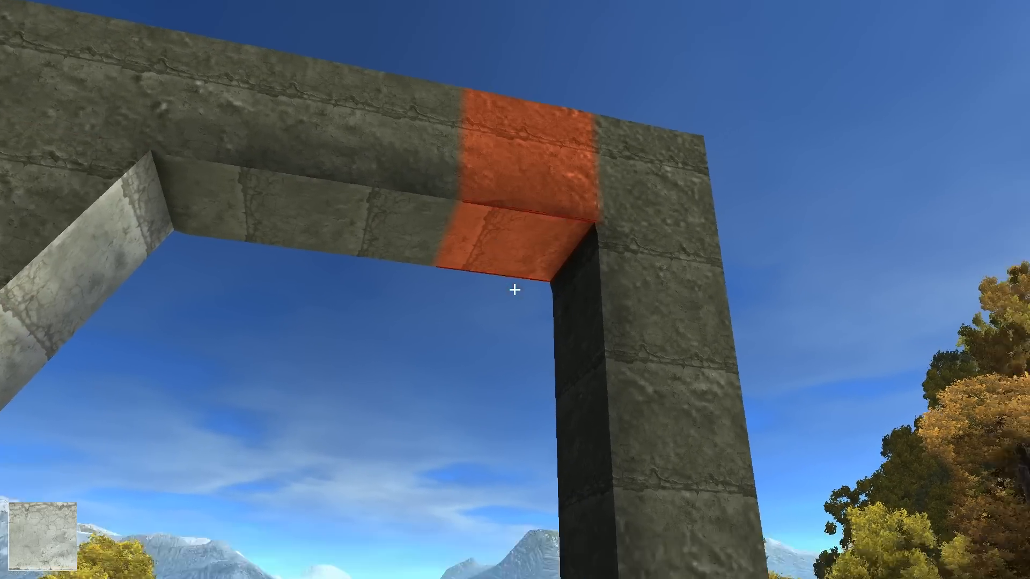
pyautogui.moveTo(515, 291)
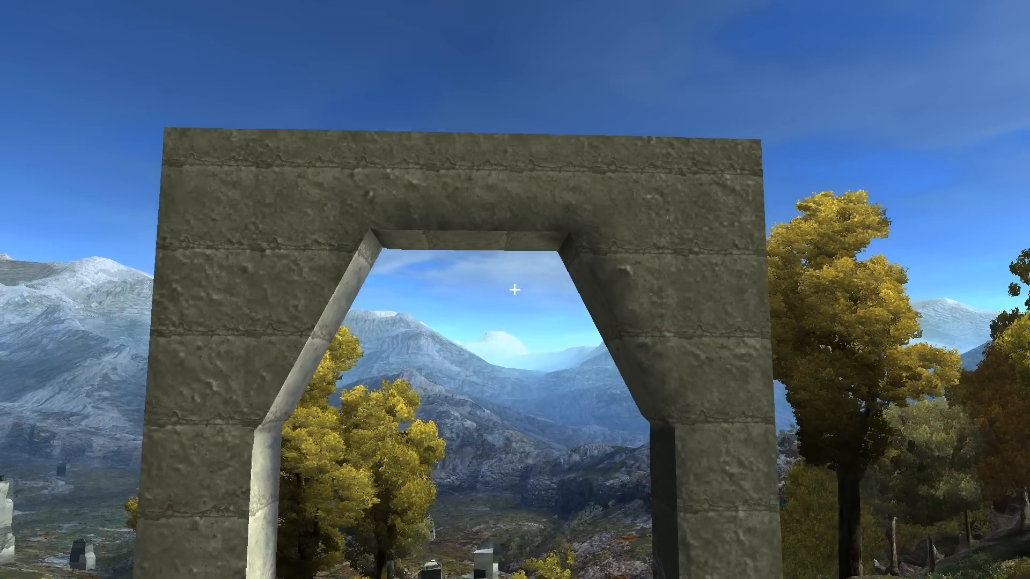
pyautogui.moveTo(515, 290)
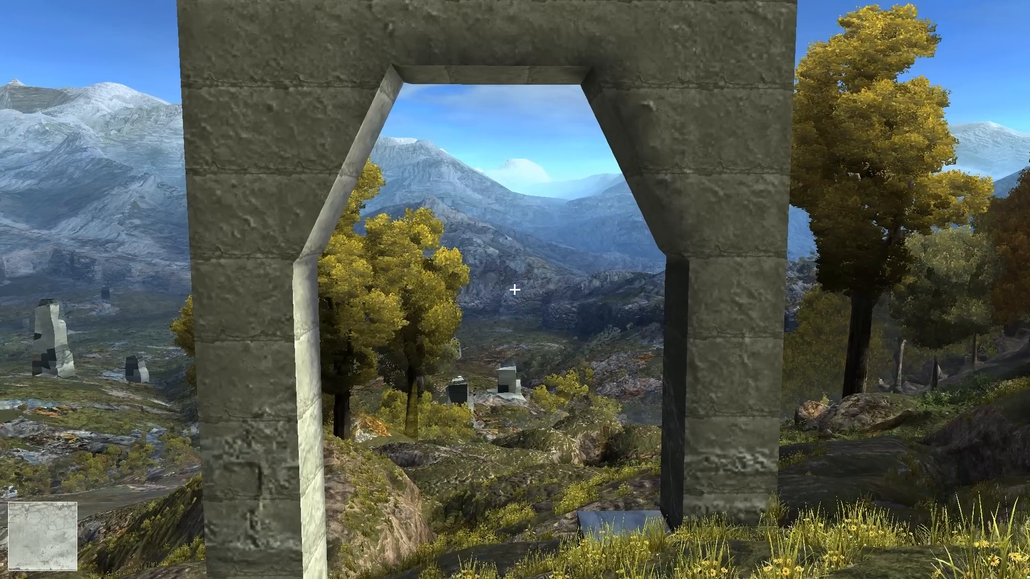